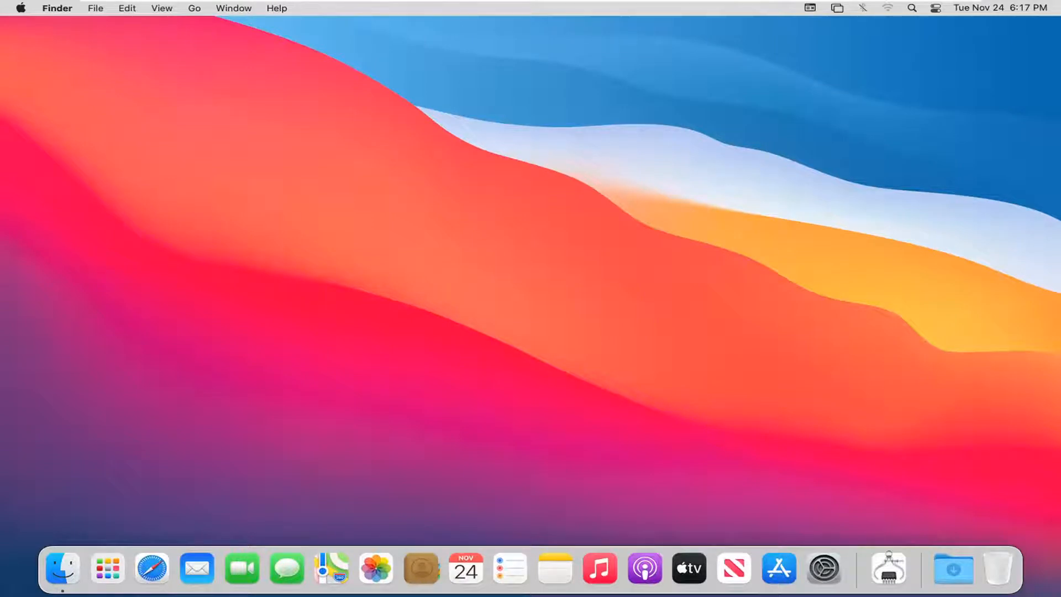
mouse_move(640, 224)
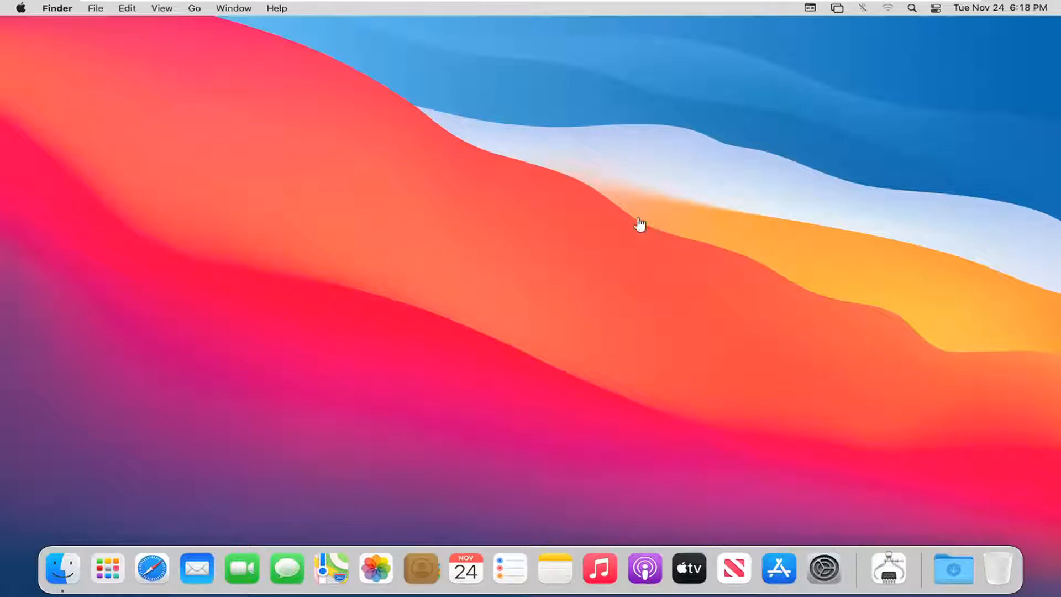
mouse_move(451, 310)
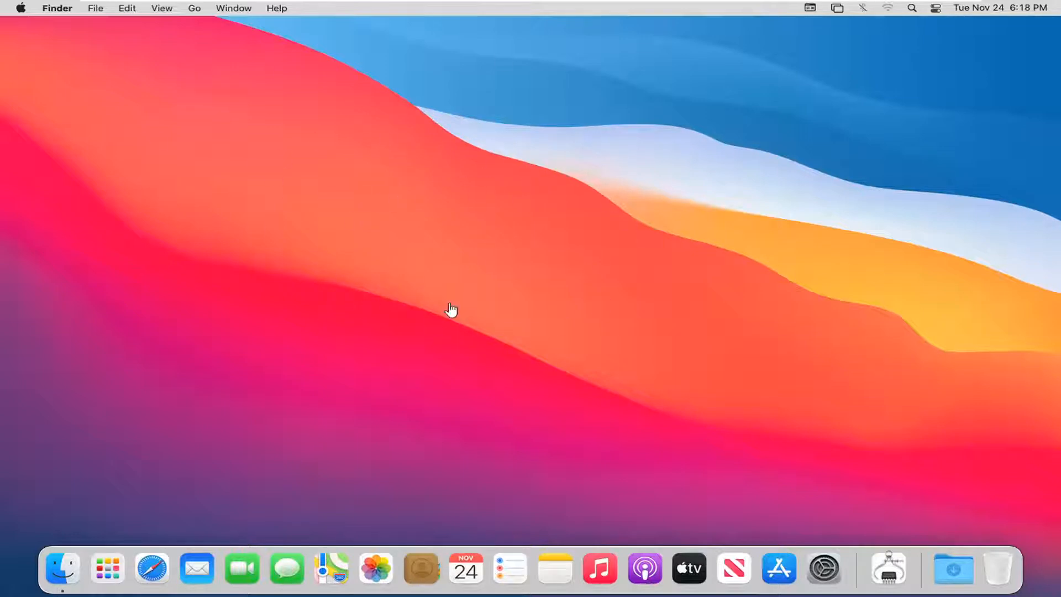
mouse_move(385, 254)
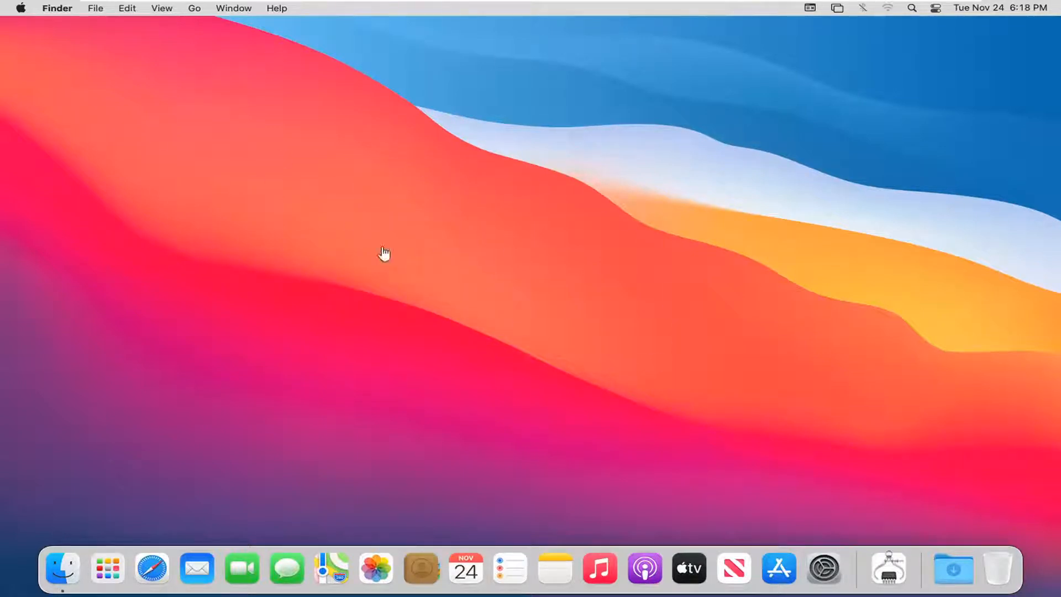
mouse_move(678, 248)
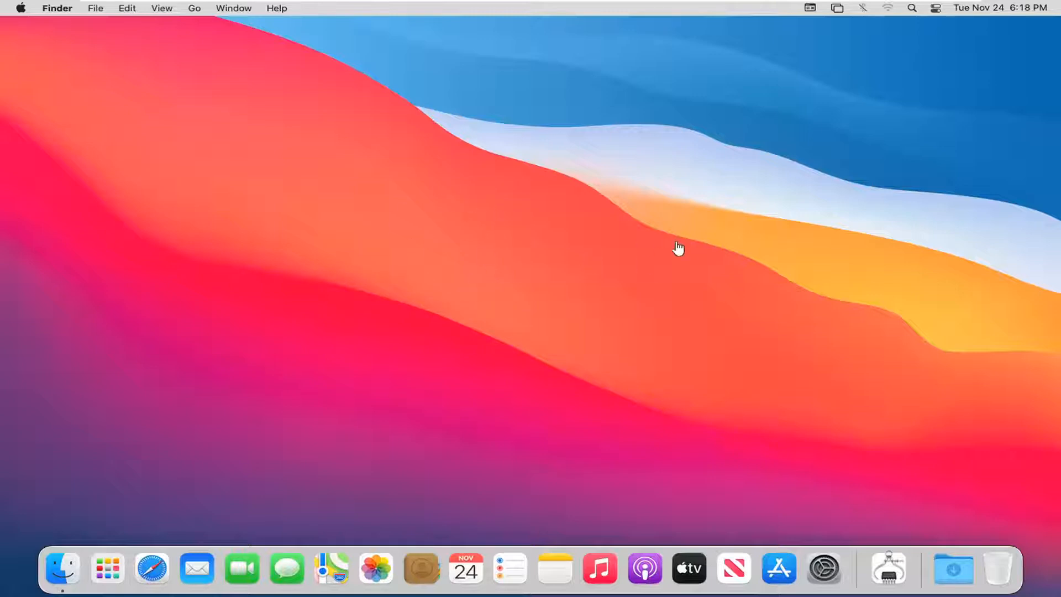
mouse_move(322, 208)
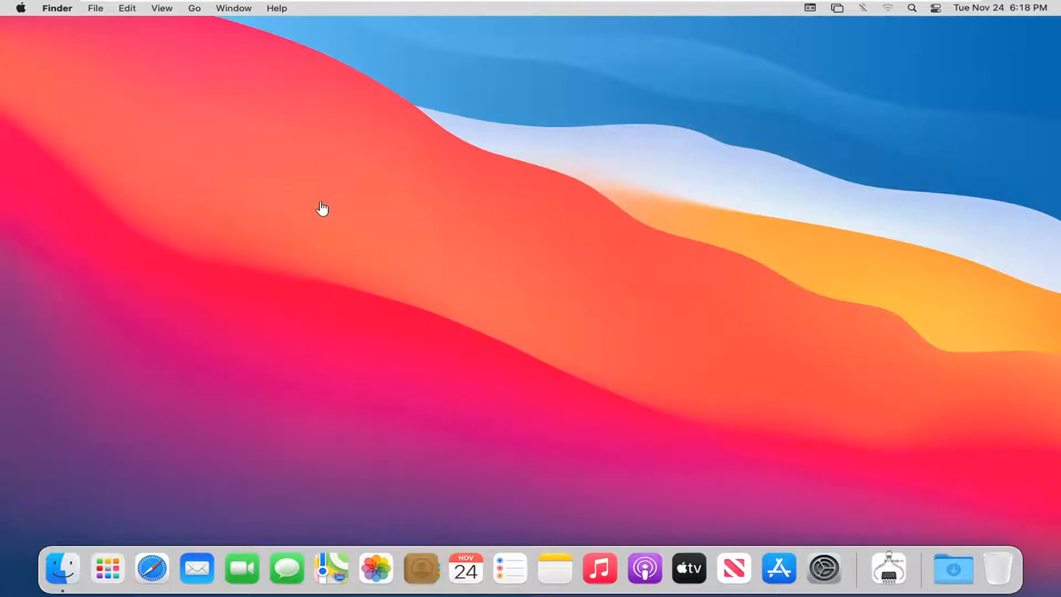
mouse_move(791, 289)
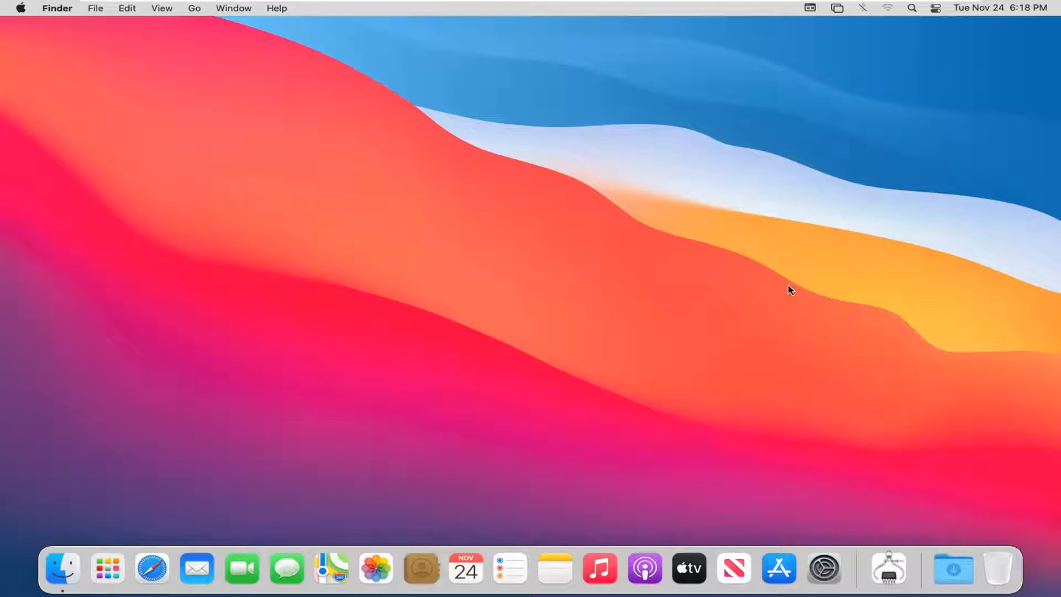
mouse_move(823, 568)
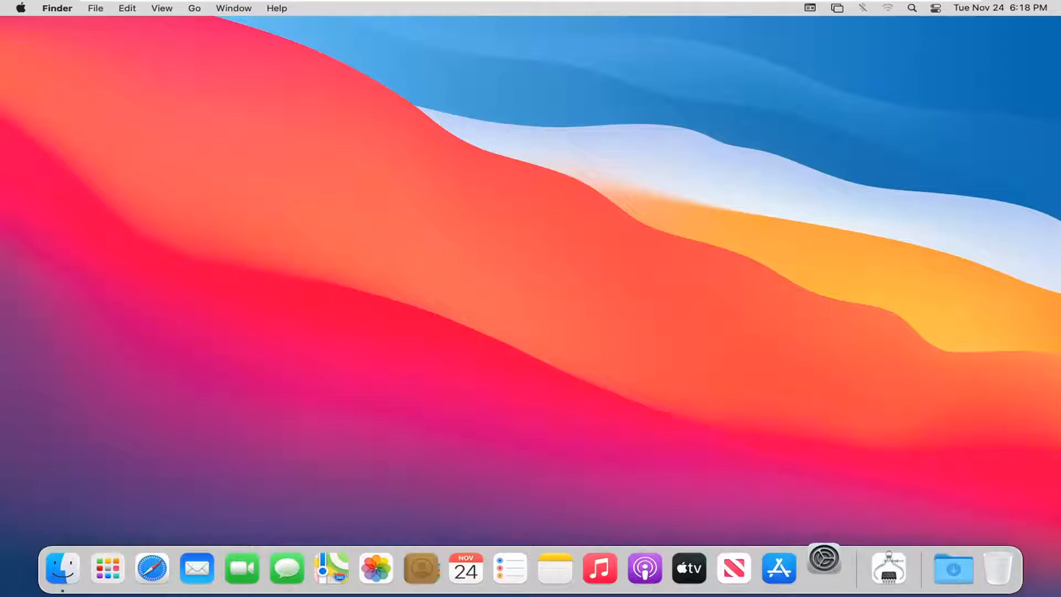
Launch System Preferences from the Dock to show the grid of preference panes.
click(823, 569)
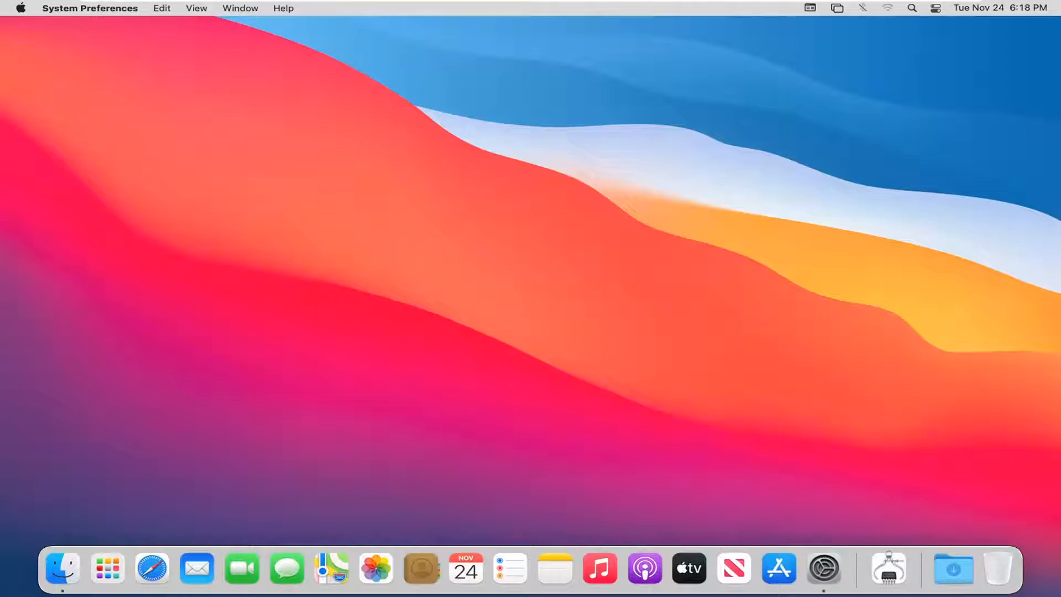
click(822, 567)
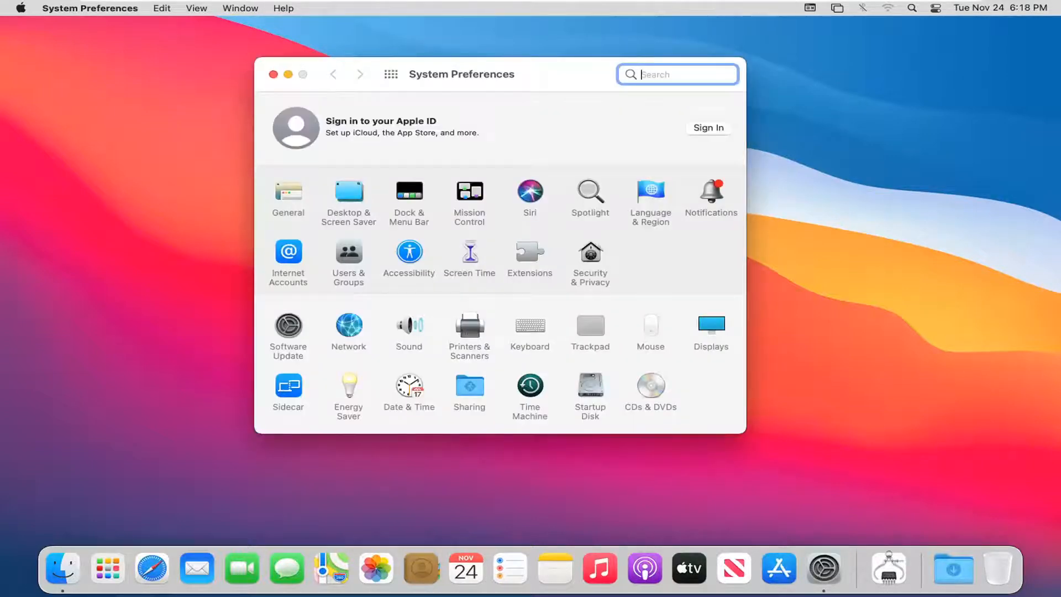
mouse_move(311, 214)
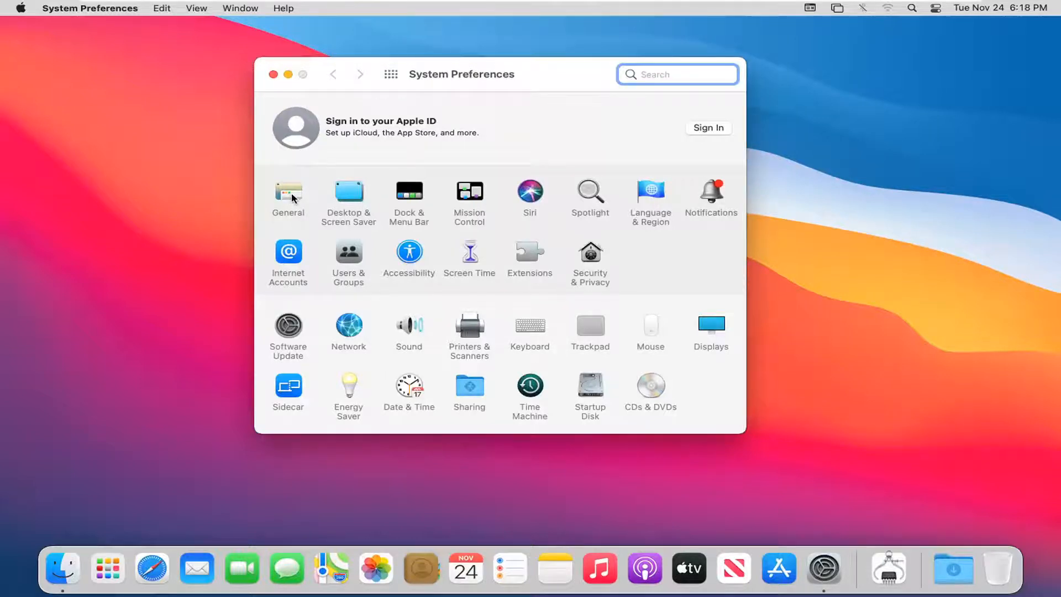
Set Appearance to Dark in the General pane and close System Preferences.
click(287, 196)
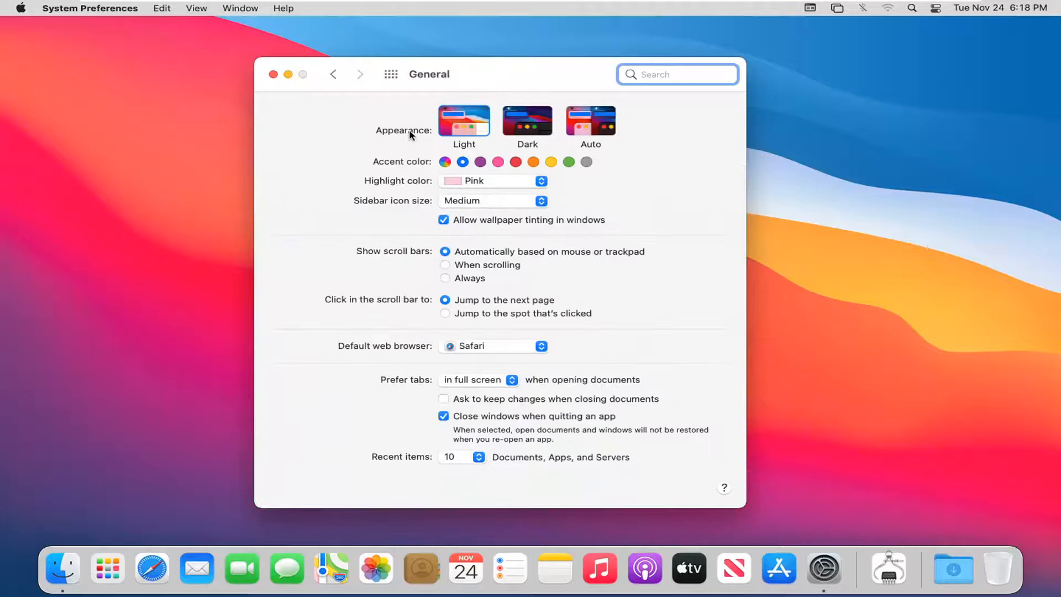
mouse_move(516, 127)
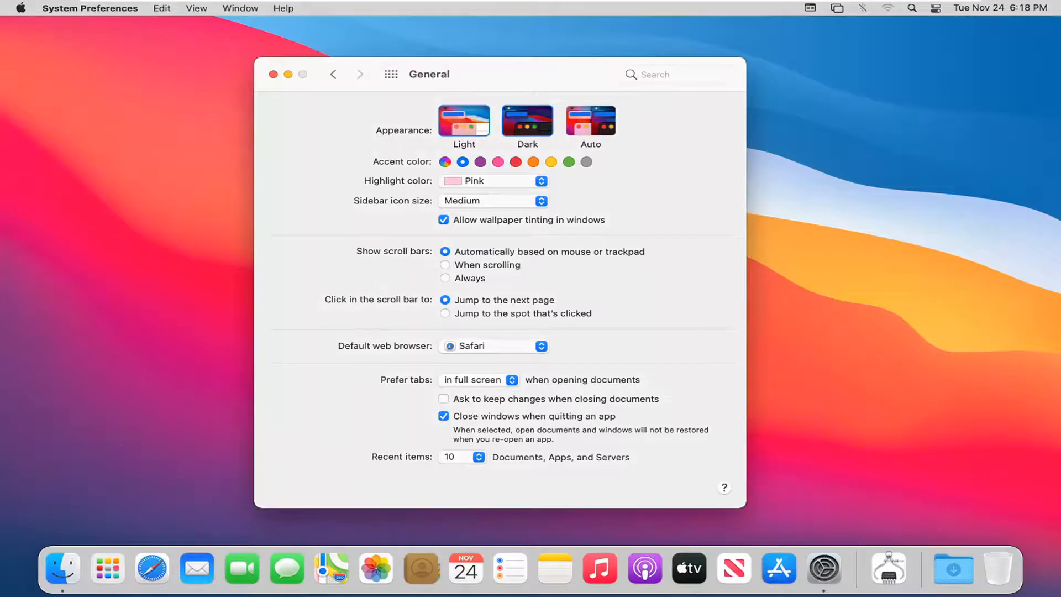
click(527, 123)
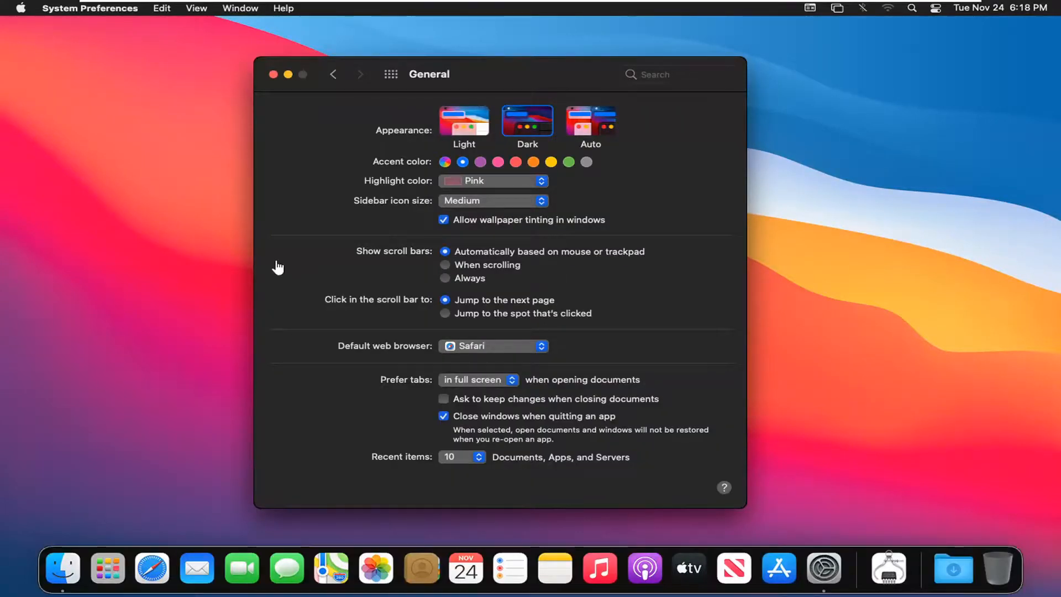
mouse_move(300, 99)
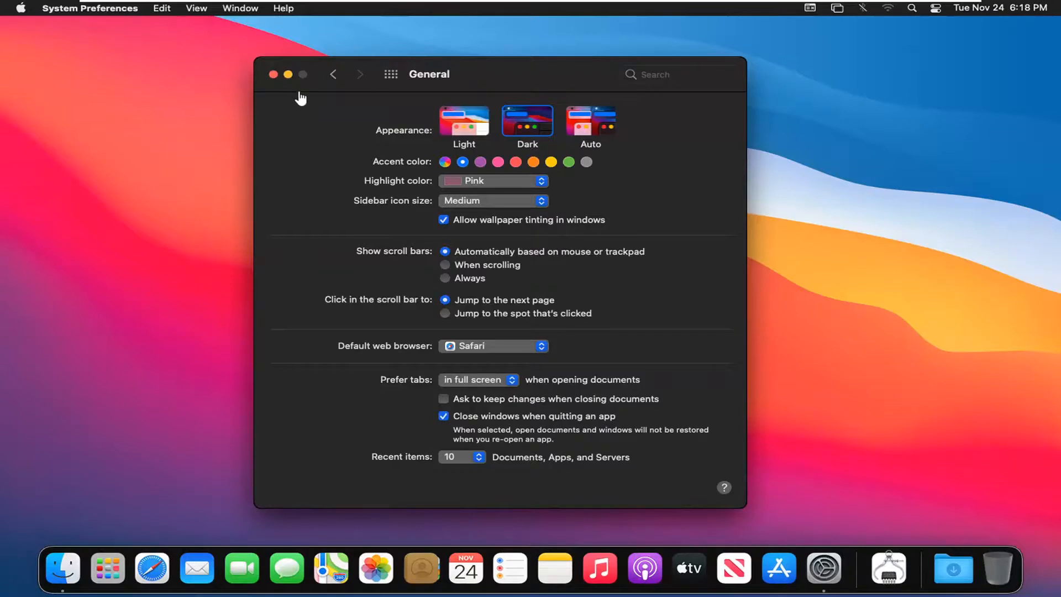
click(273, 75)
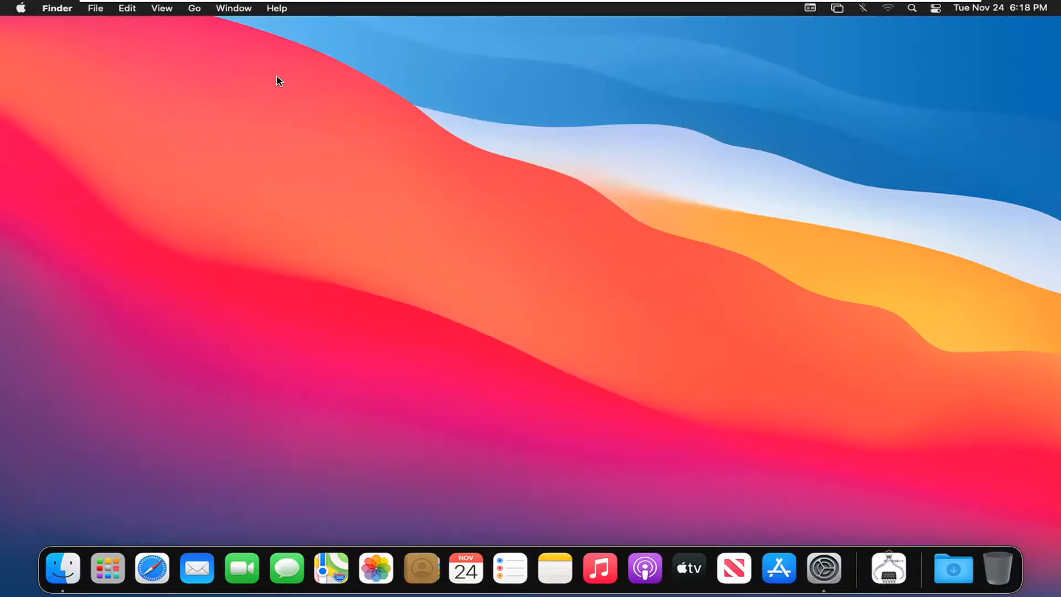